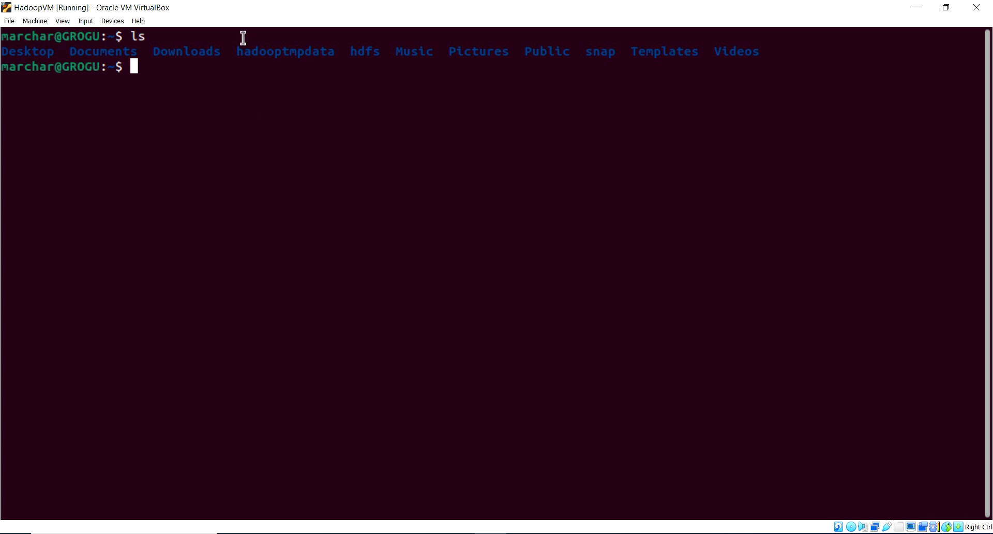
Change into $HADOOP_HOME and list its contents.
{"action": "double_click", "coordinate": [285, 52]}
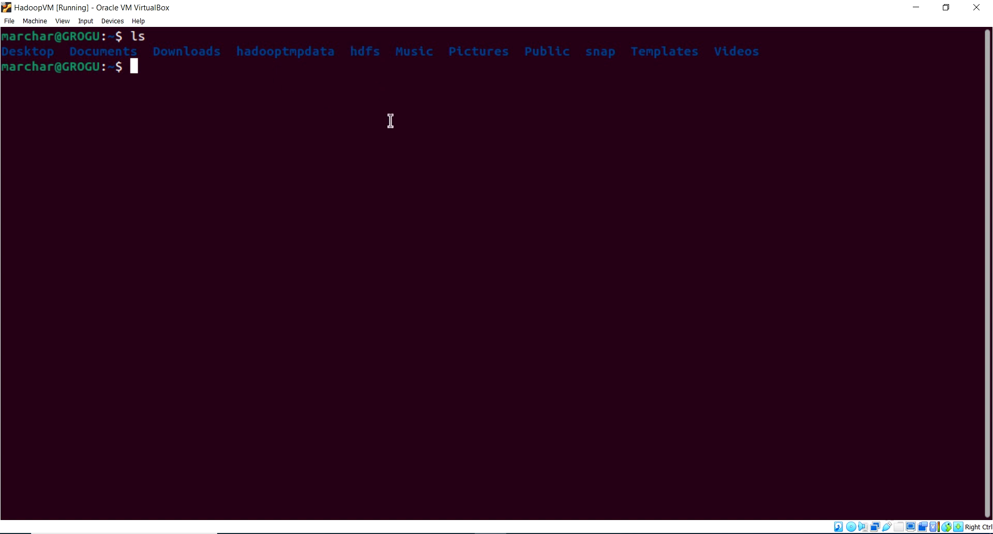
{"action": "type", "text": "cd"}
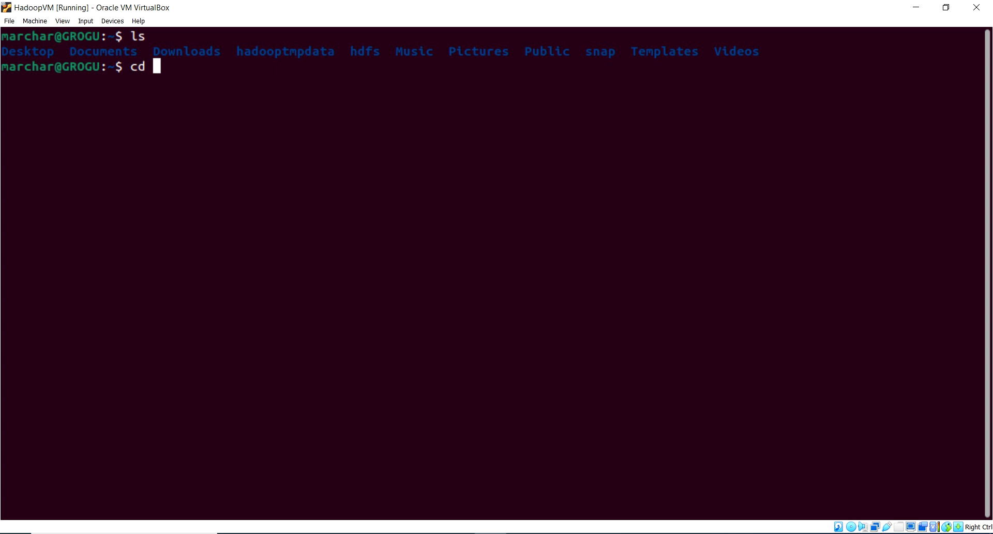
{"action": "type", "text": "$"}
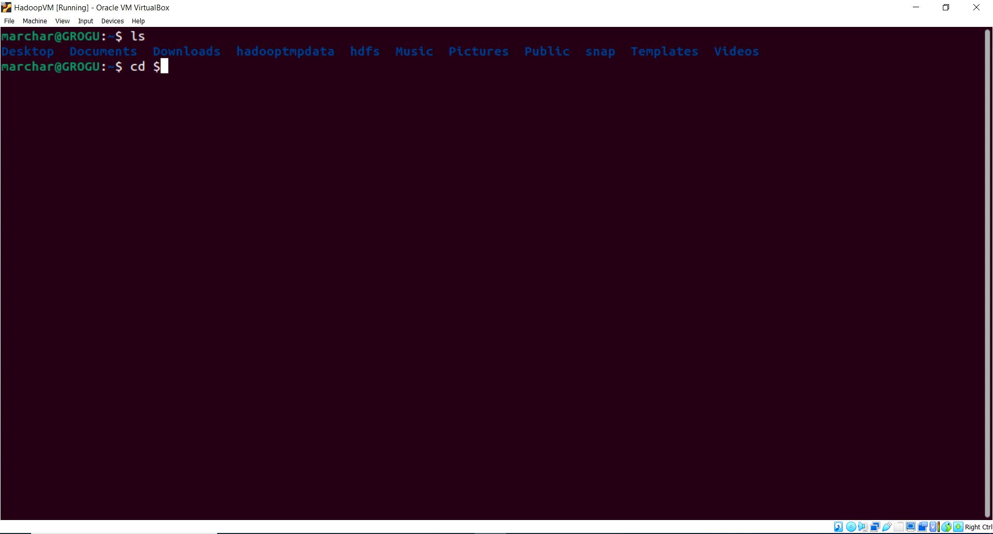
{"action": "type", "text": "HADOOP"}
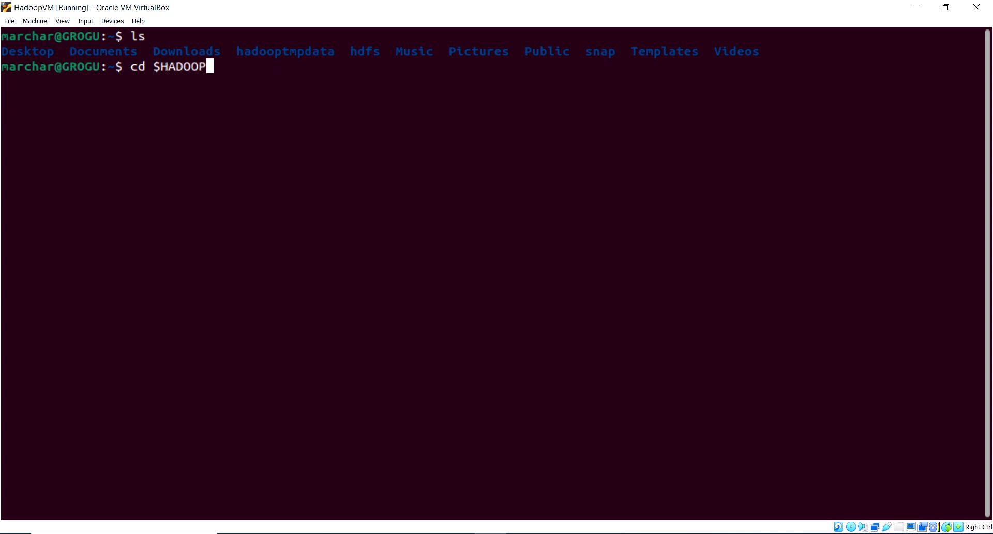
{"action": "type", "text": "_HOME"}
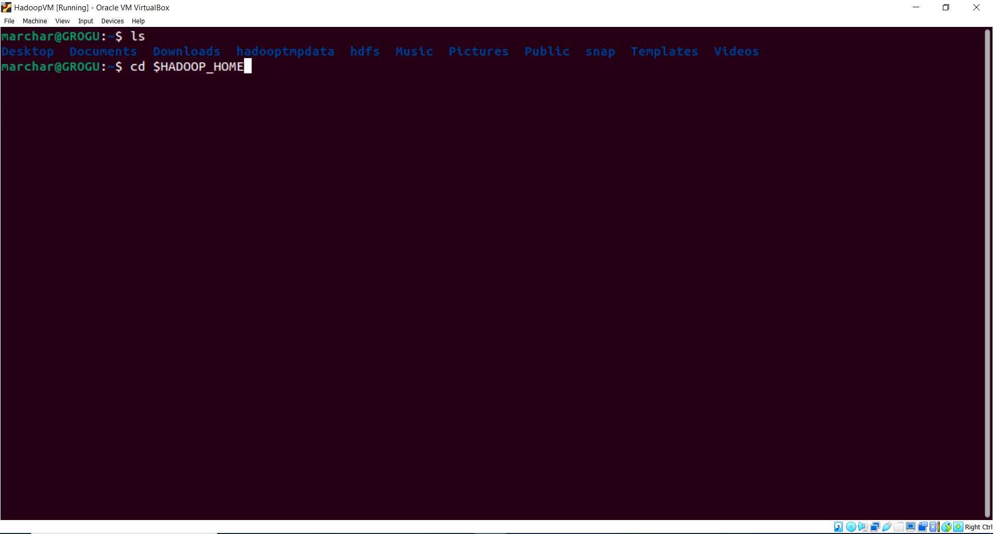
{"action": "key", "text": "Return"}
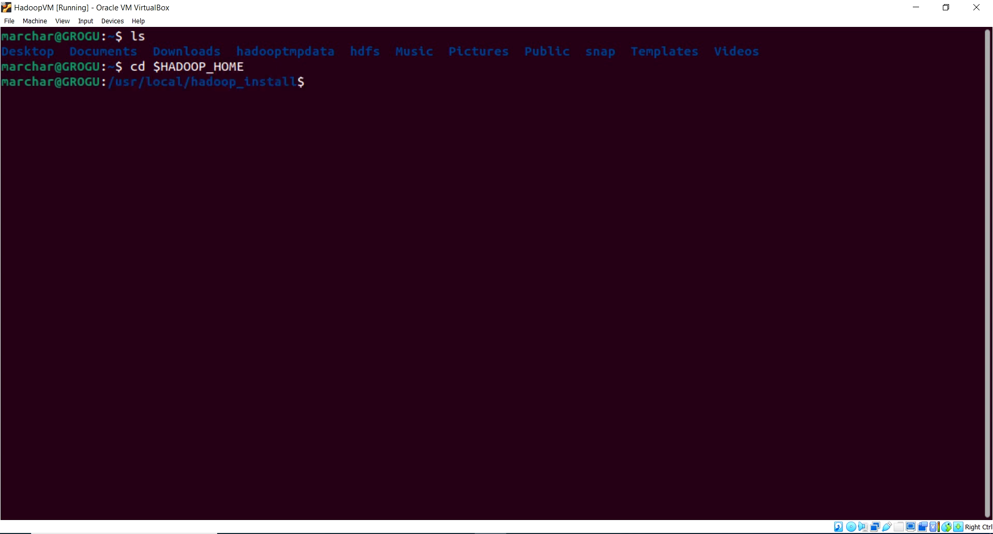
{"action": "type", "text": "ls"}
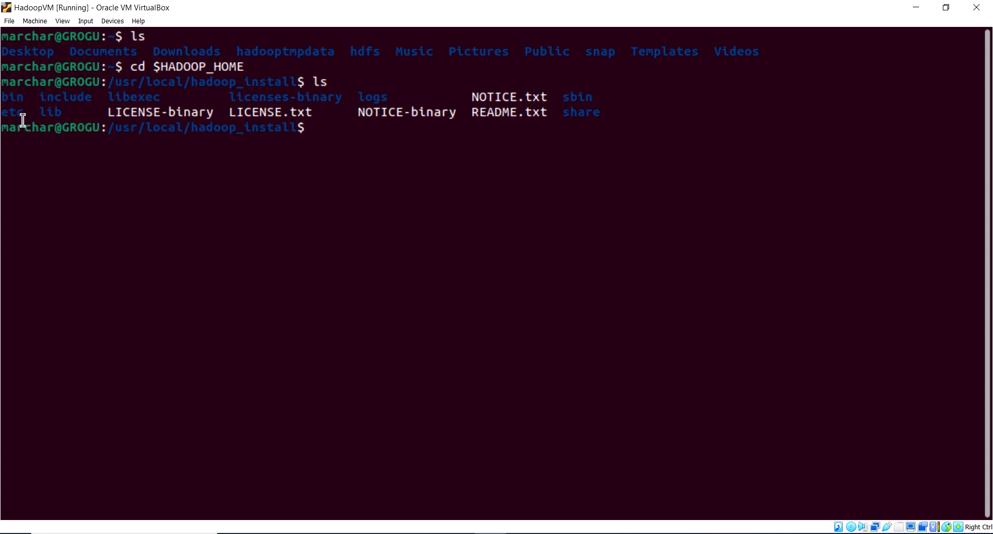
{"action": "double_click", "coordinate": [12, 112]}
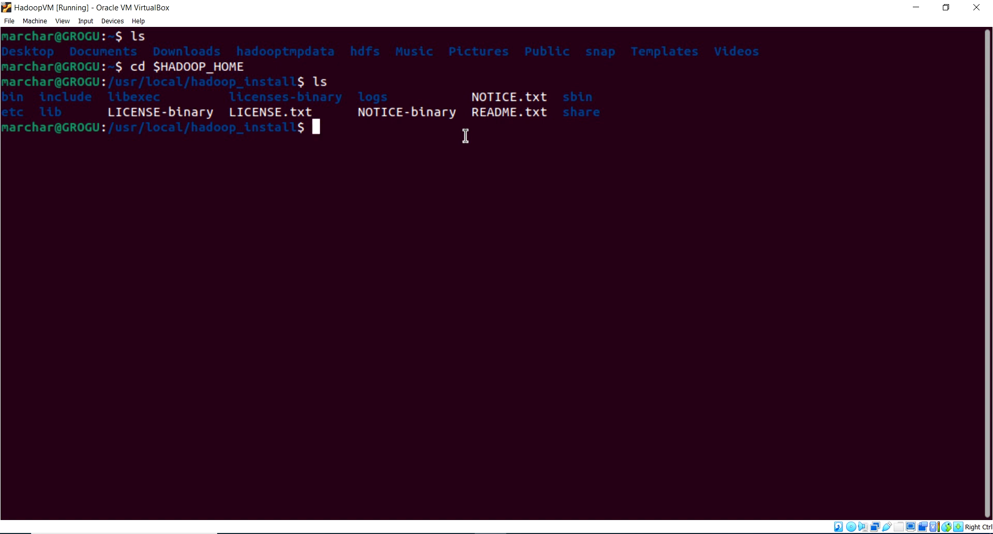
Move into etc/hadoop and open core-site.xml in nano.
{"action": "type", "text": "cd"}
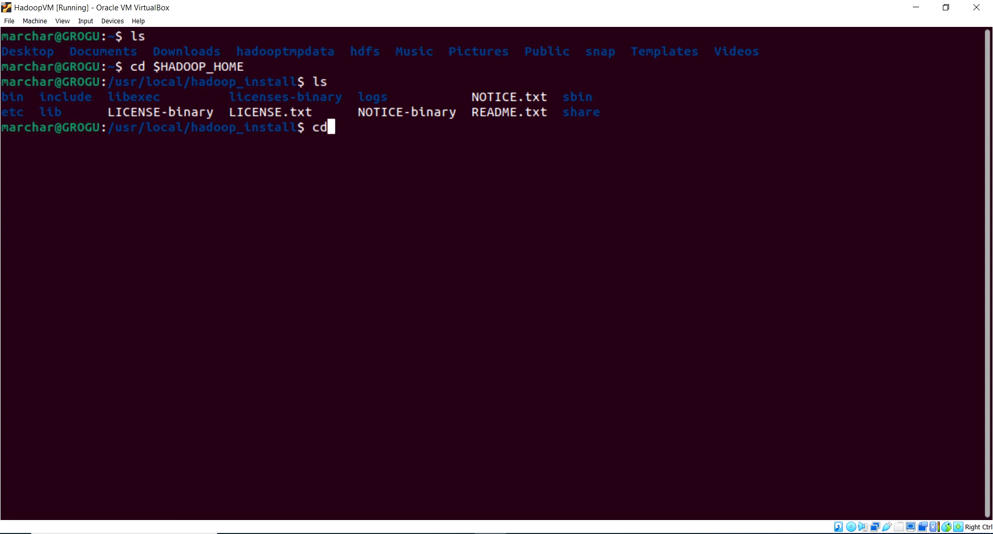
{"action": "type", "text": "etc/hadoop/"}
{"action": "type", "text": "ls"}
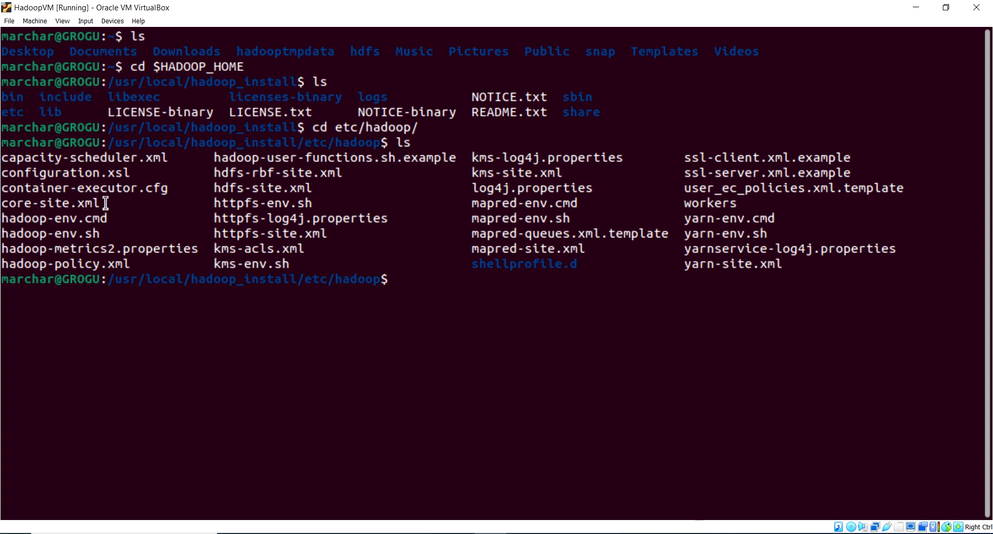
{"action": "double_click", "coordinate": [52, 203]}
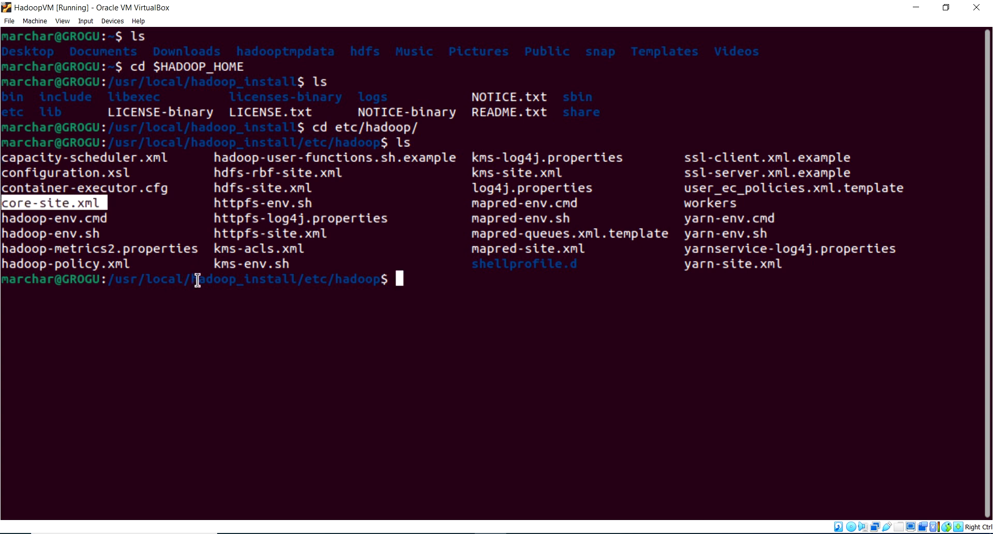
{"action": "mouse_move", "coordinate": [399, 303]}
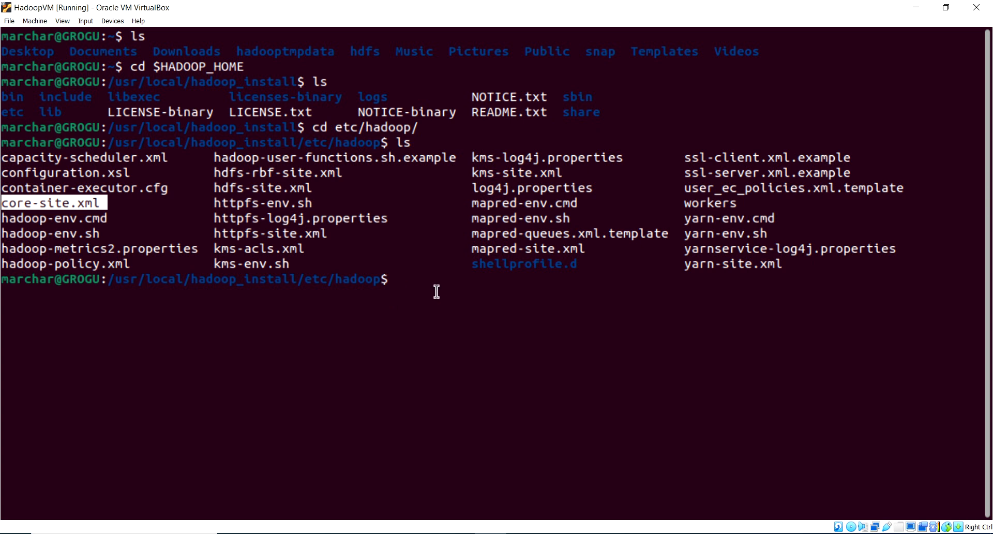
{"action": "type", "text": "nano"}
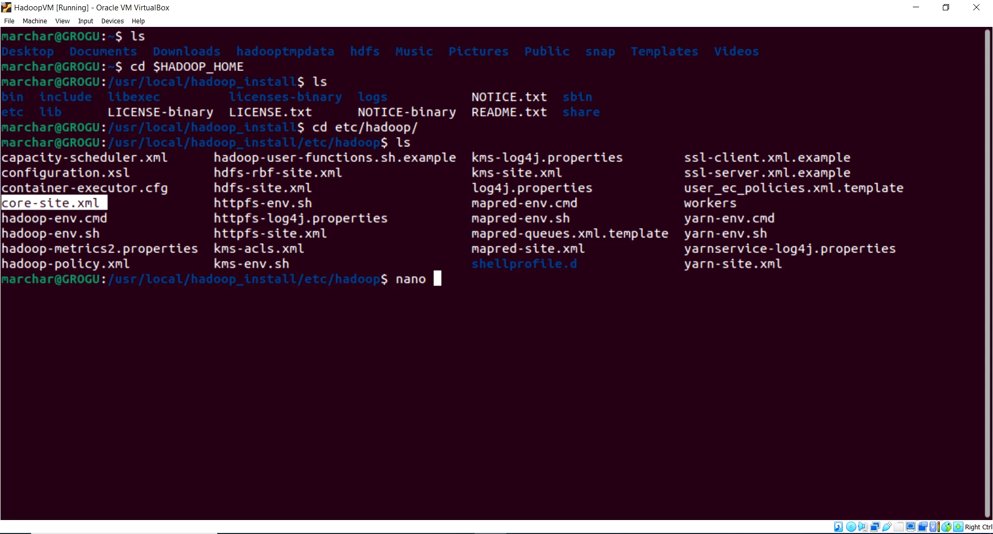
{"action": "type", "text": "core-s"}
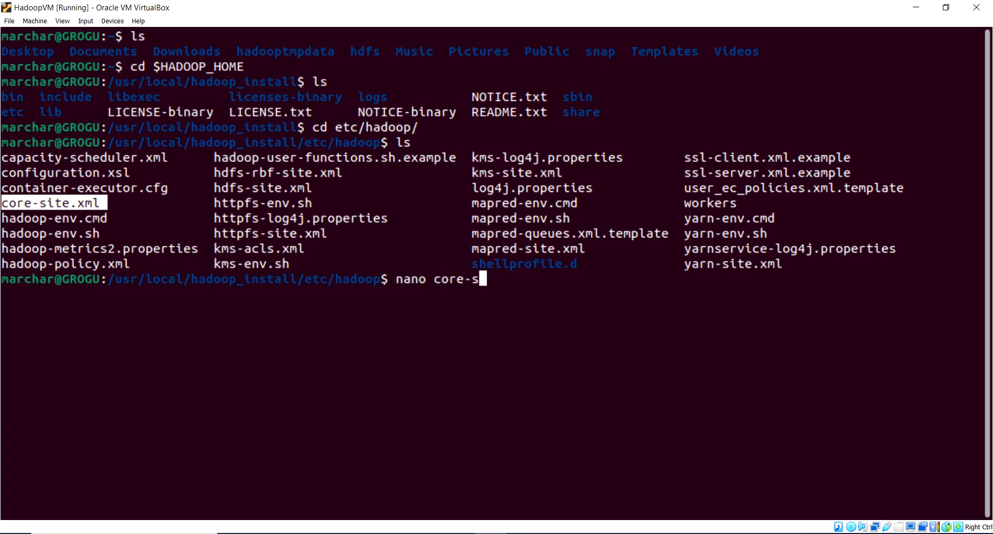
{"action": "type", "text": "ite.xml"}
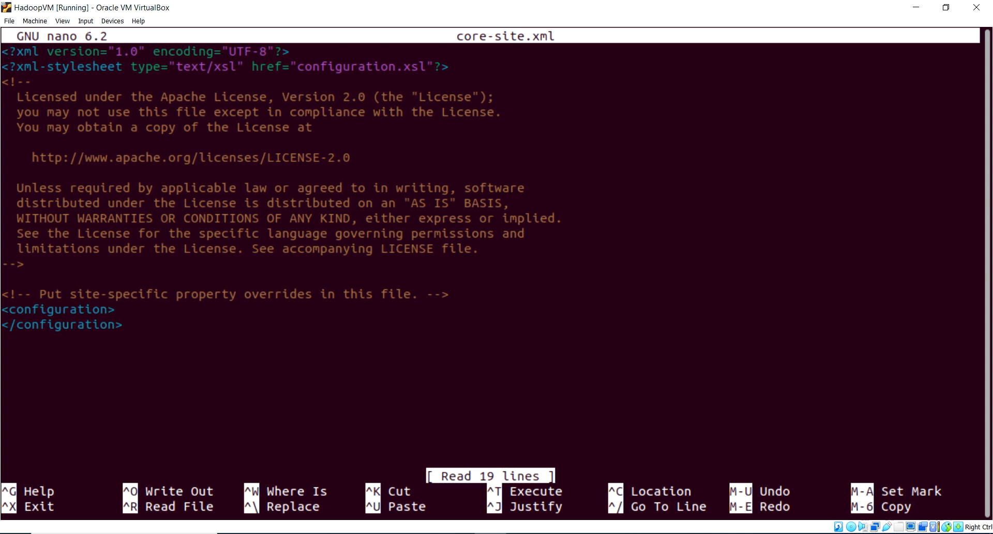
{"action": "mouse_move", "coordinate": [176, 334]}
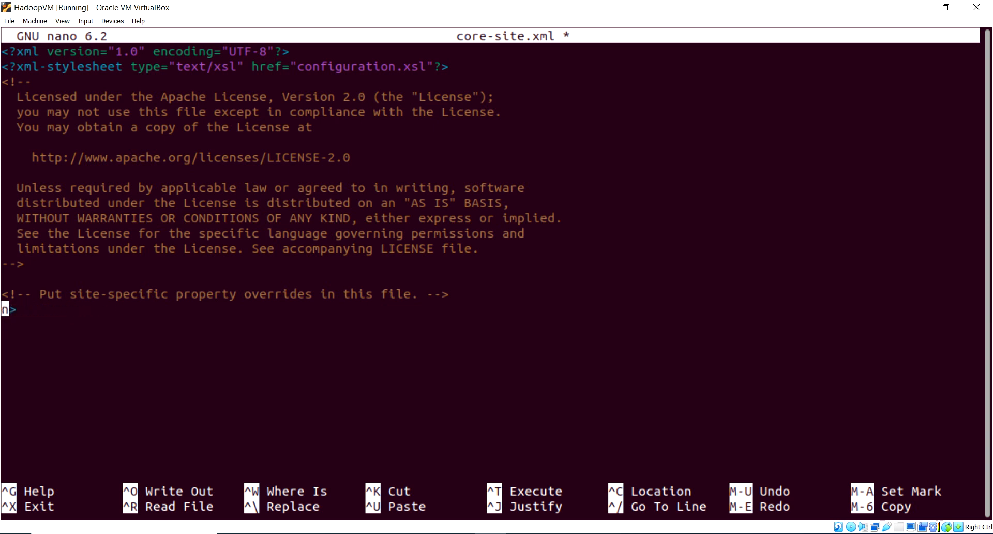
Insert fs.defaultFS hdfs://localhost:9000 and hadoop.tmp.dir hadooptmpdata properties, then save core-site.xml.
{"action": "key", "text": "BackSpace"}
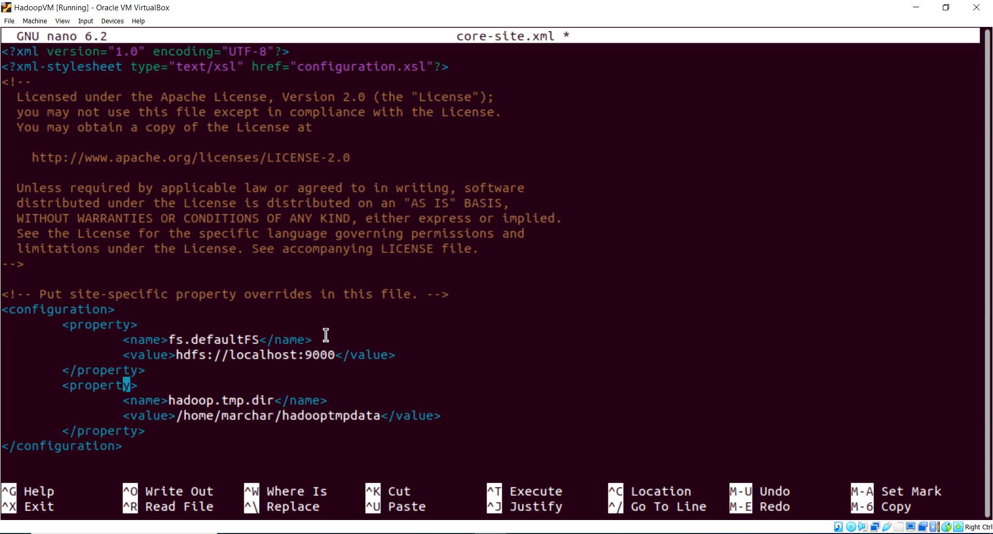
{"action": "key", "text": "ctrl+o"}
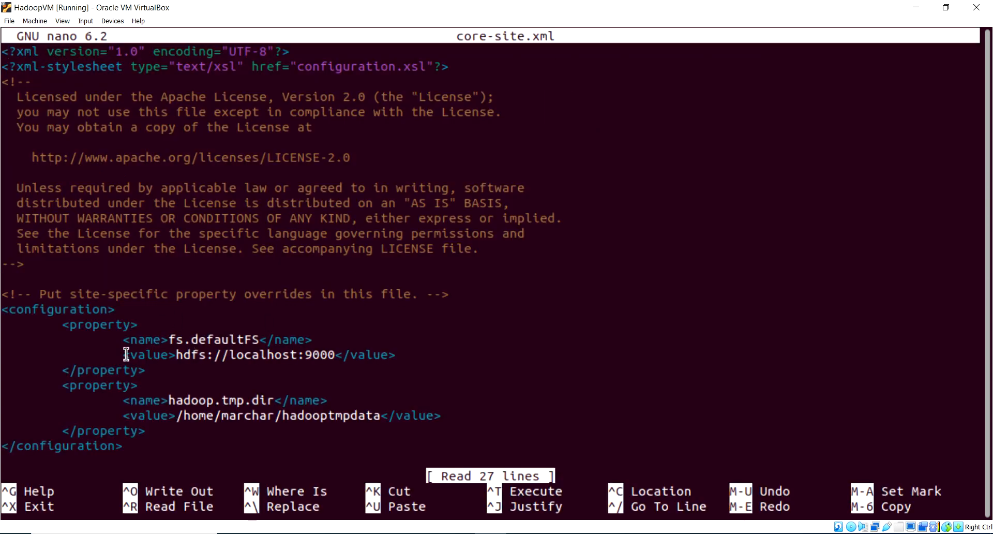
Review the reopened core-site.xml and exit nano back to the prompt.
{"action": "double_click", "coordinate": [137, 355]}
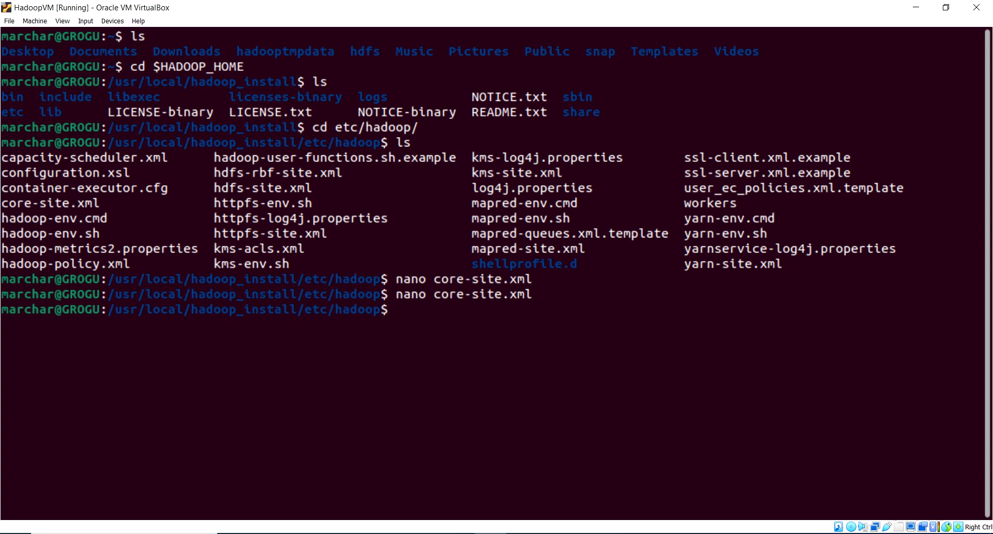
{"action": "double_click", "coordinate": [230, 187]}
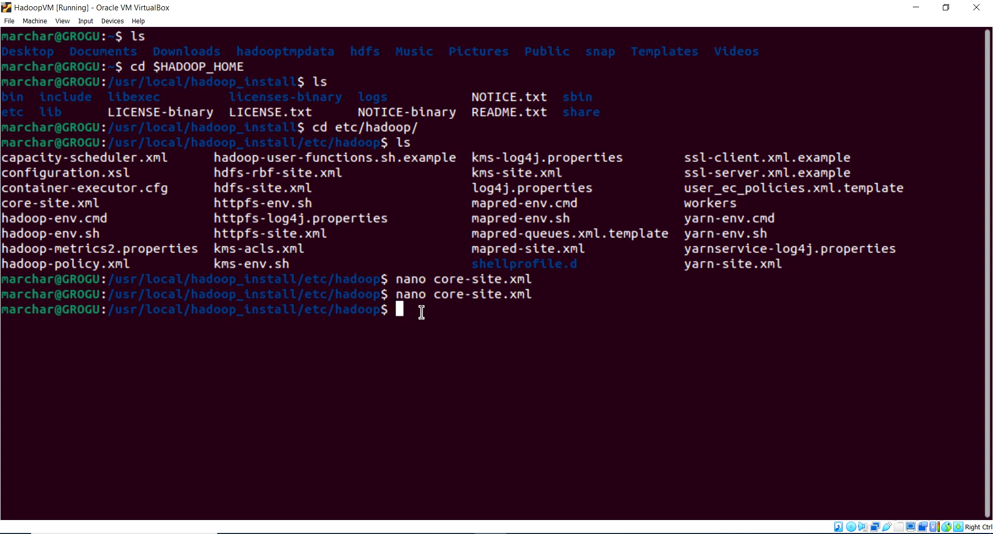
Correct the mistyped file name and open hdfs-site.xml in nano.
{"action": "type", "text": "nano core-site.xml"}
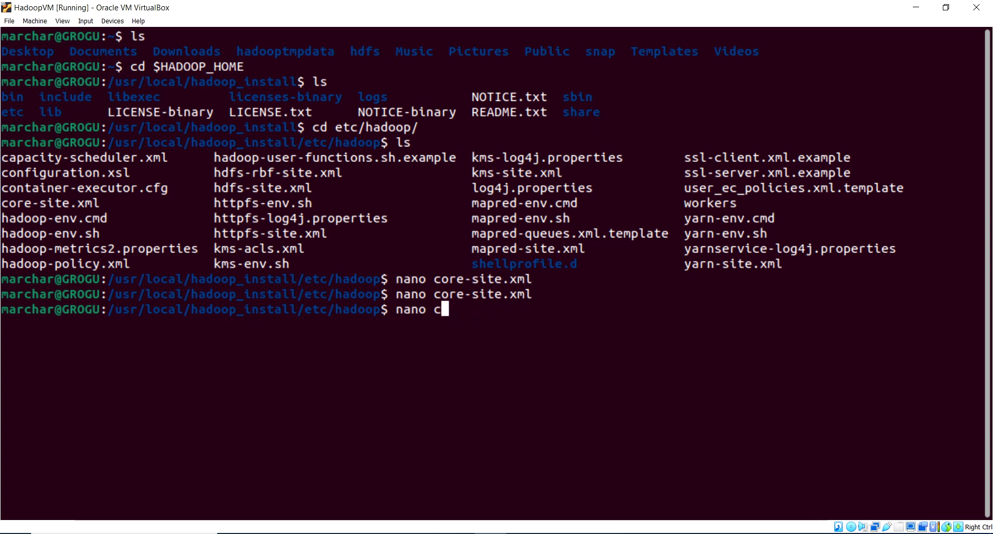
{"action": "key", "text": "backspace"}
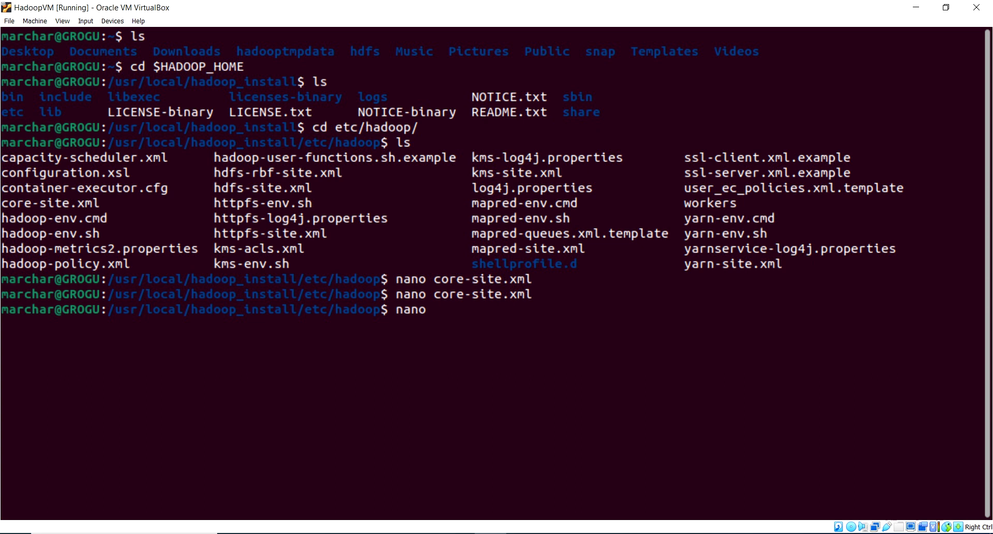
{"action": "type", "text": "hdfs-s"}
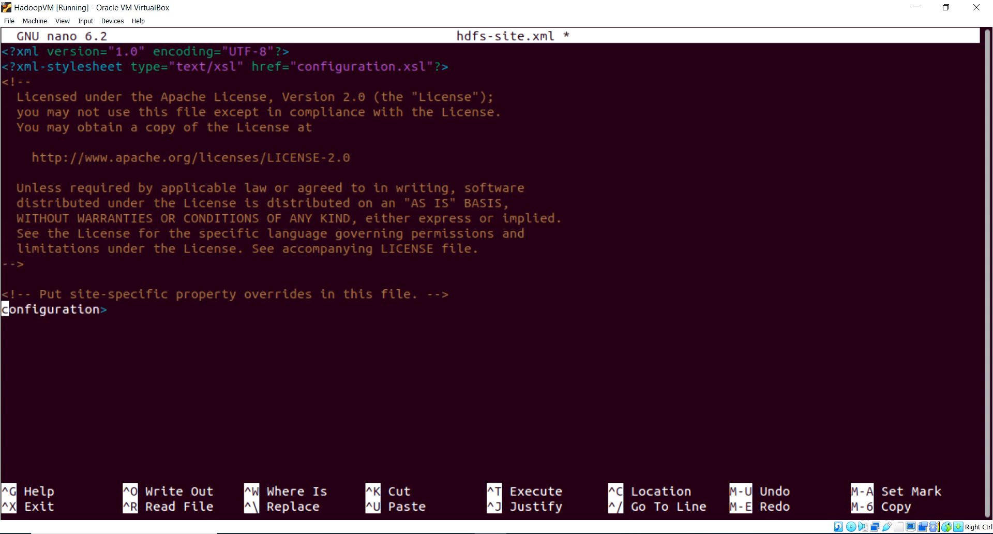
Replace the empty block with dfs.replication 1, dfs.name.dir and dfs.data.dir, save and exit.
{"action": "key", "text": "Ctrl+k"}
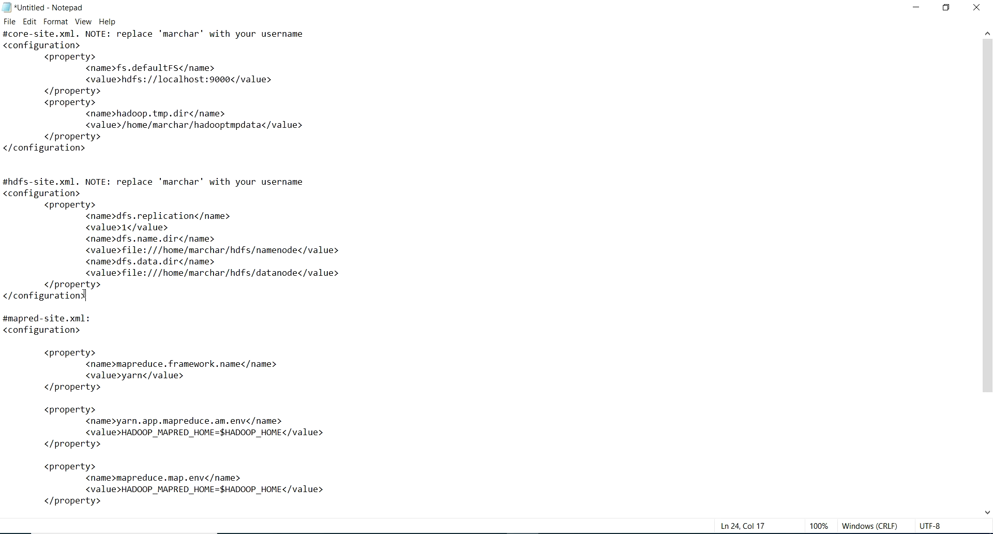
{"action": "right_click", "coordinate": [45, 217]}
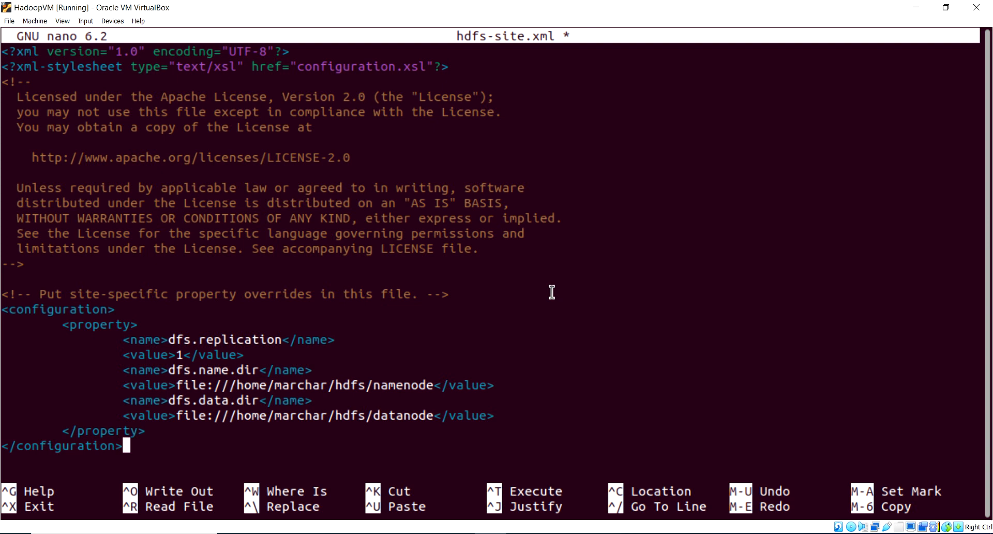
{"action": "key", "text": "ctrl+x"}
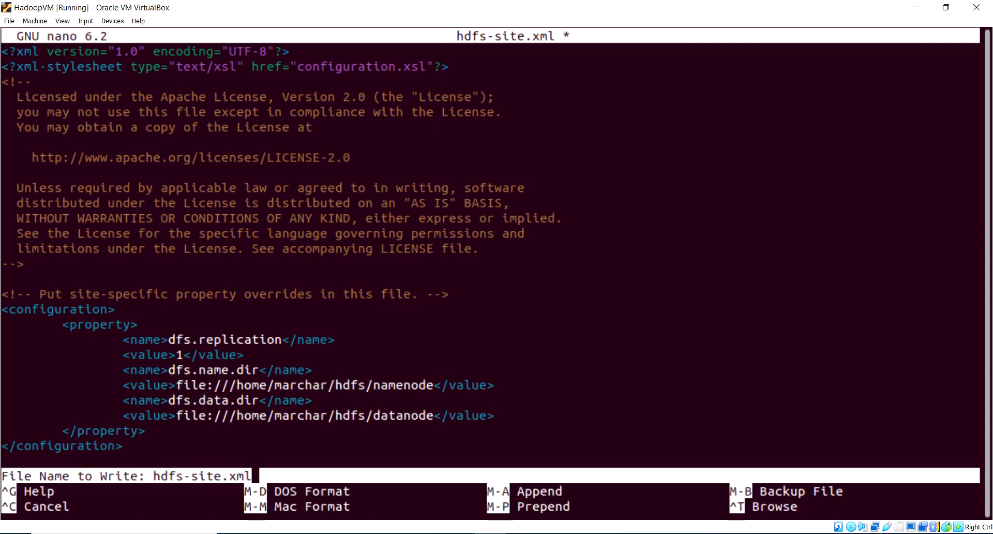
{"action": "key", "text": "Enter"}
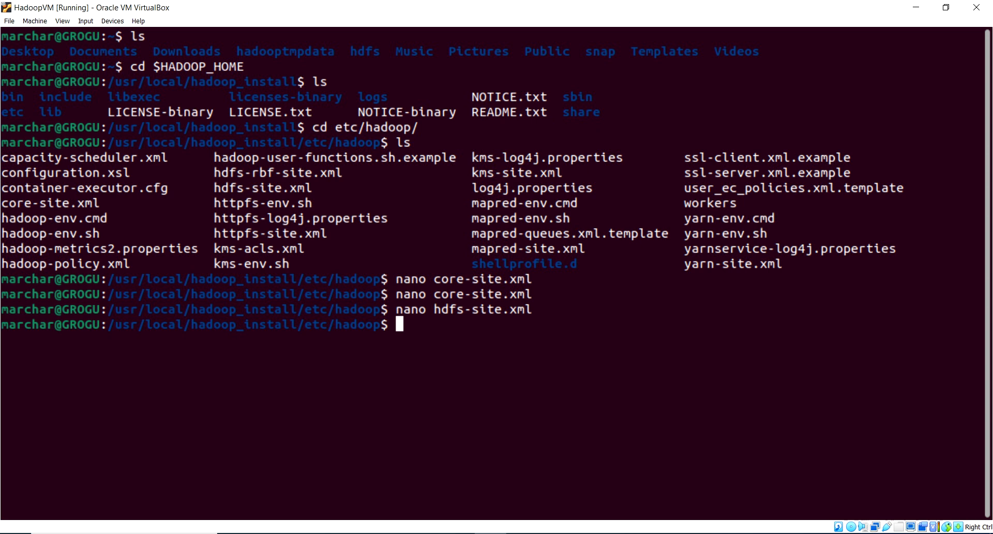
{"action": "mouse_move", "coordinate": [469, 249]}
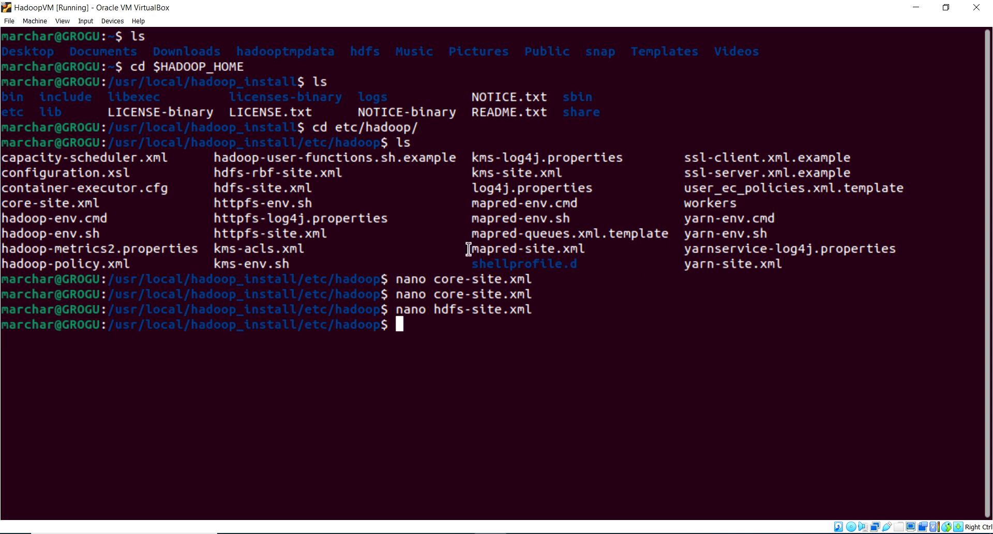
{"action": "double_click", "coordinate": [527, 249]}
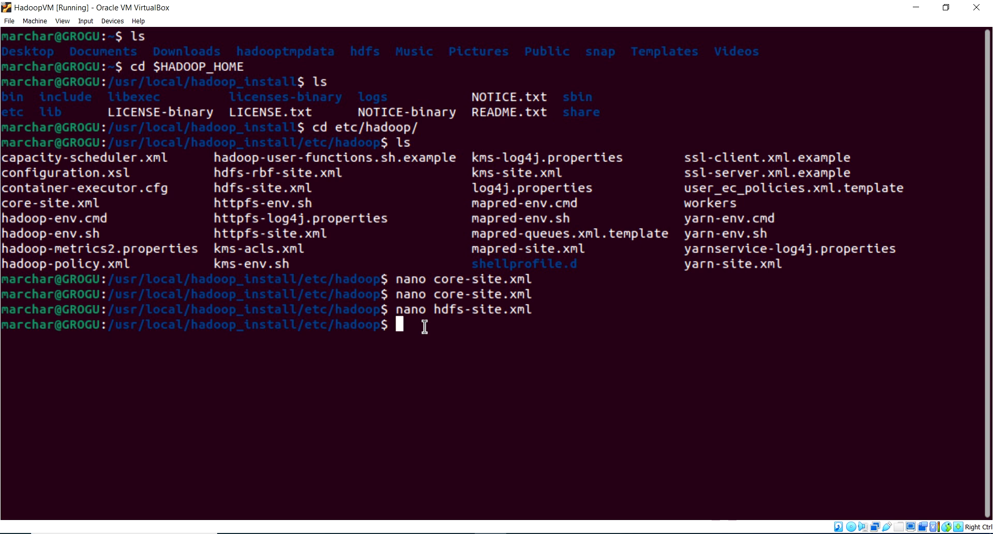
Edit mapred-site.xml with mapreduce.framework.name yarn and three HADOOP_MAPRED_HOME properties, then save.
{"action": "type", "text": "nano"}
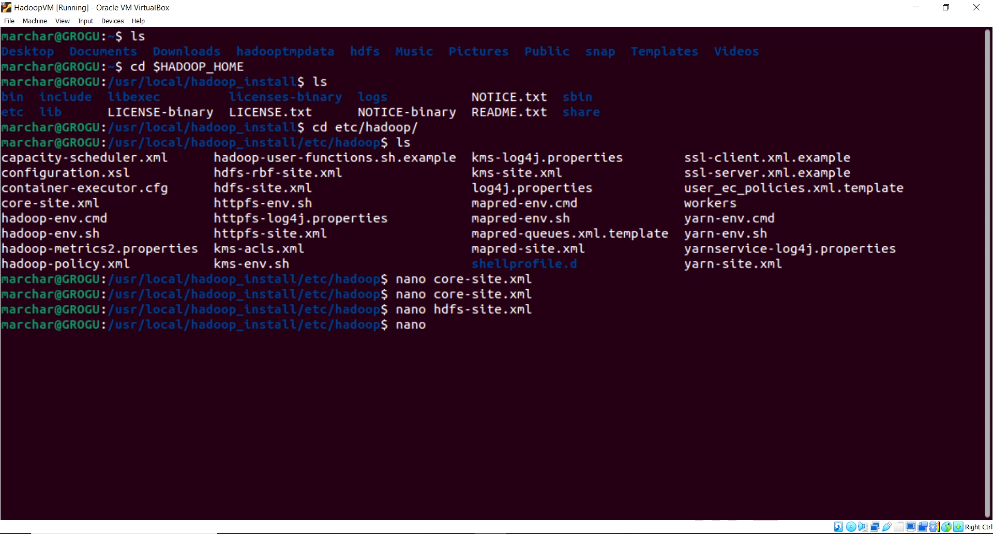
{"action": "type", "text": "ma"}
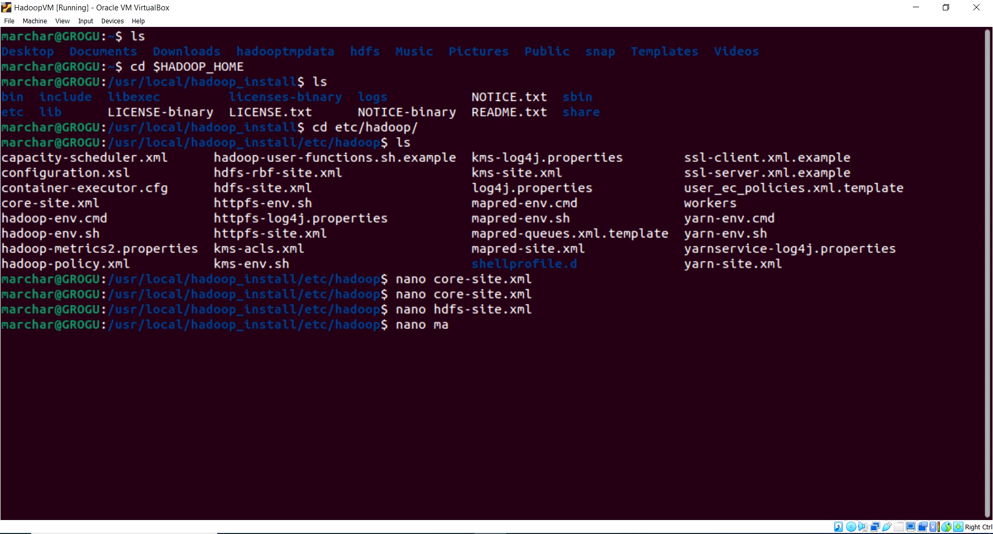
{"action": "type", "text": "pred"}
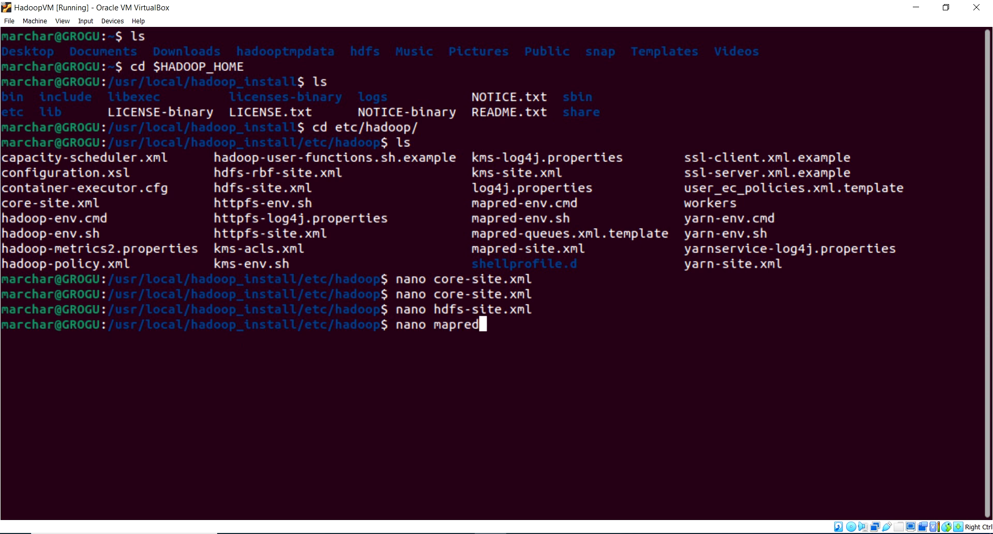
{"action": "type", "text": "-site.xml"}
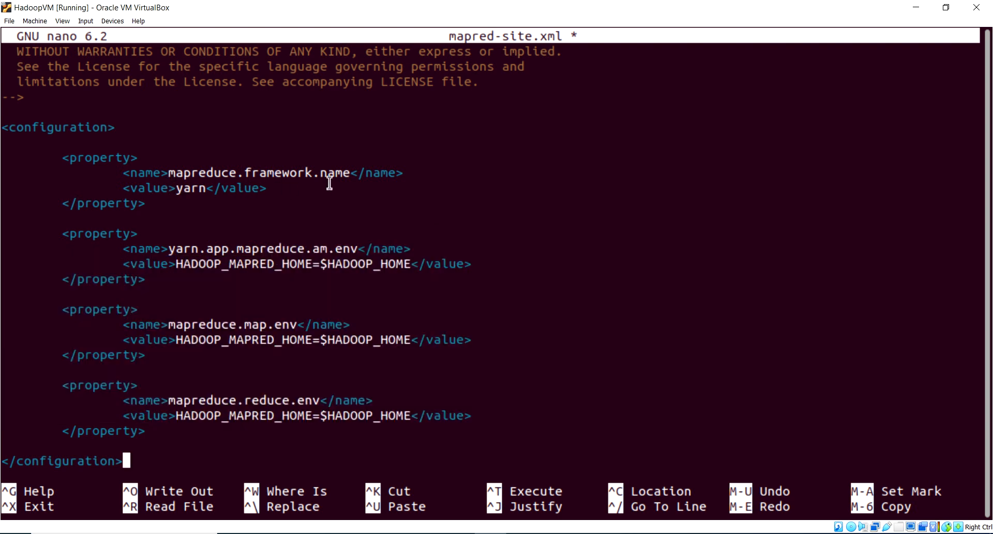
{"action": "key", "text": "ctrl+x"}
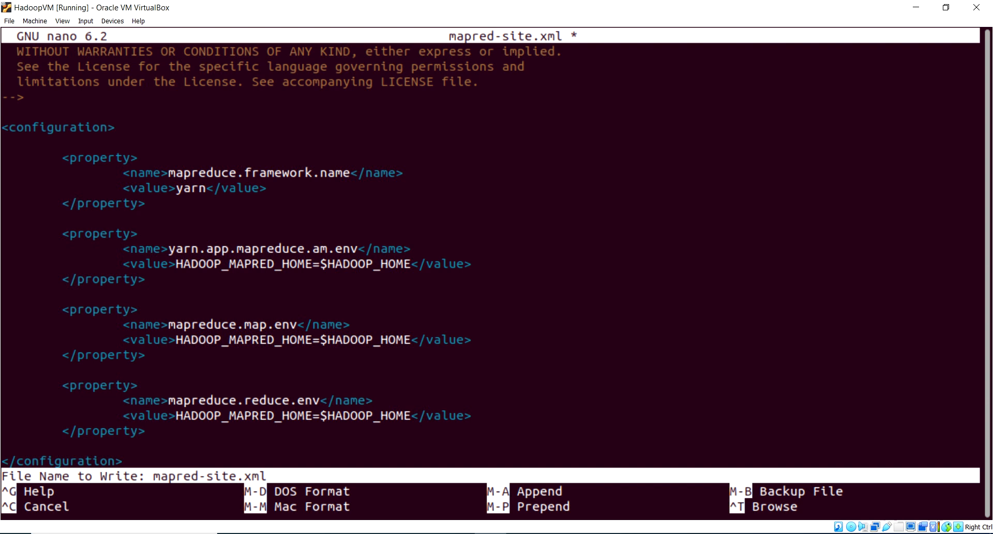
{"action": "key", "text": "Enter"}
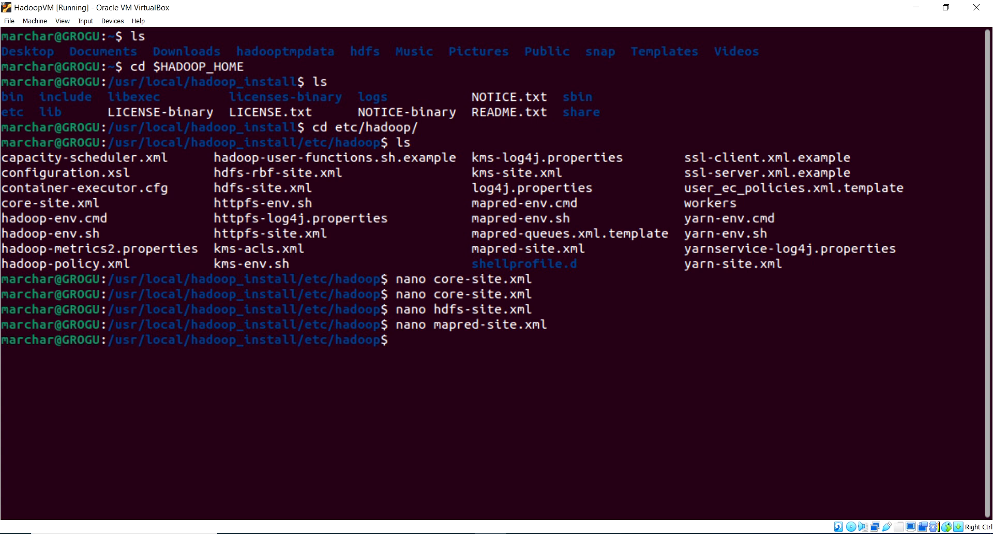
{"action": "mouse_move", "coordinate": [610, 307]}
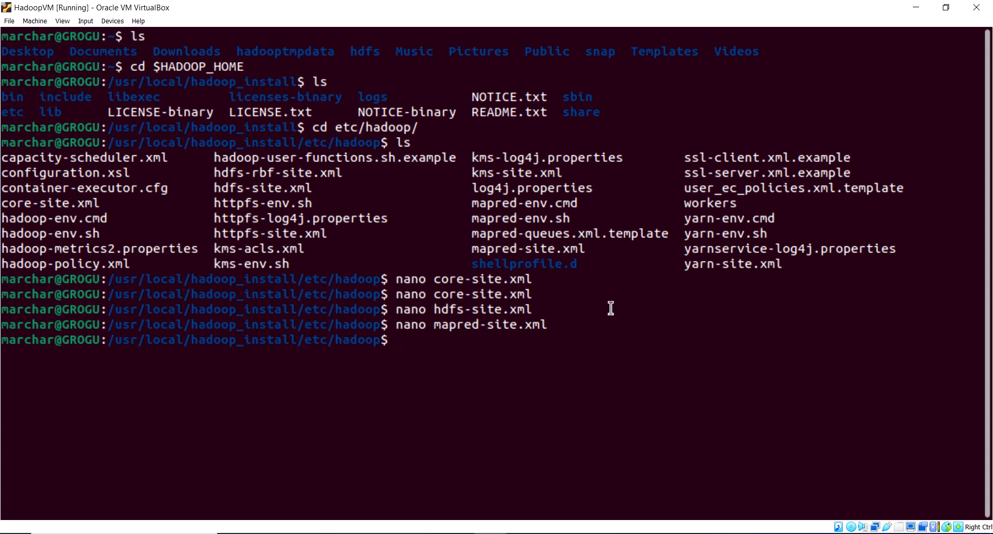
Edit yarn-site.xml with yarn.nodemanager.aux-services set to mapreduce_shuffle and save it.
{"action": "double_click", "coordinate": [732, 263]}
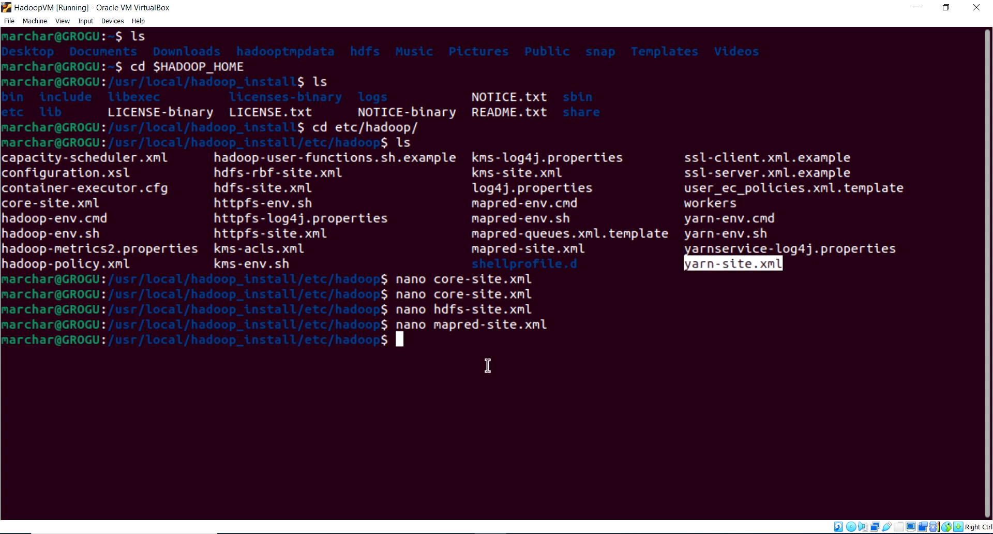
{"action": "type", "text": "nano yar"}
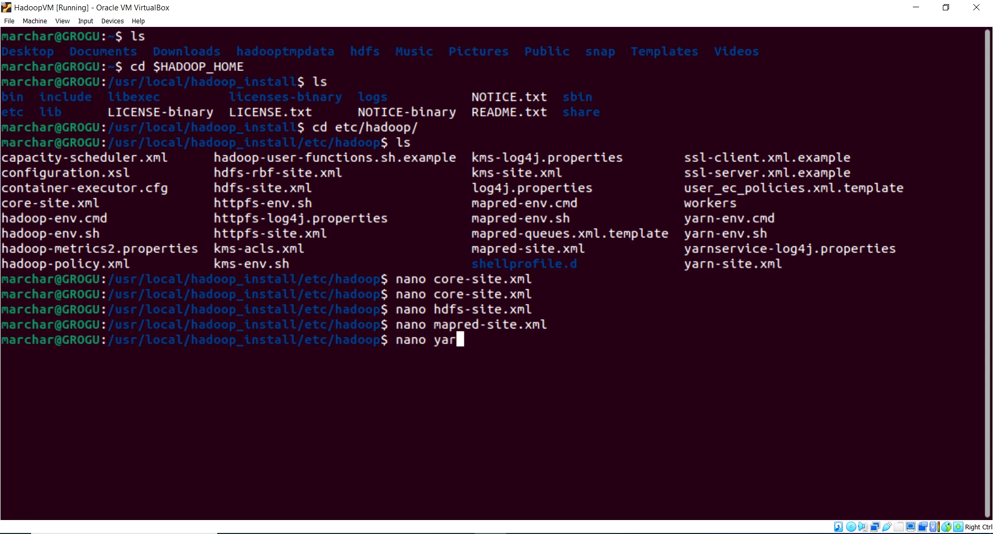
{"action": "type", "text": "-s"}
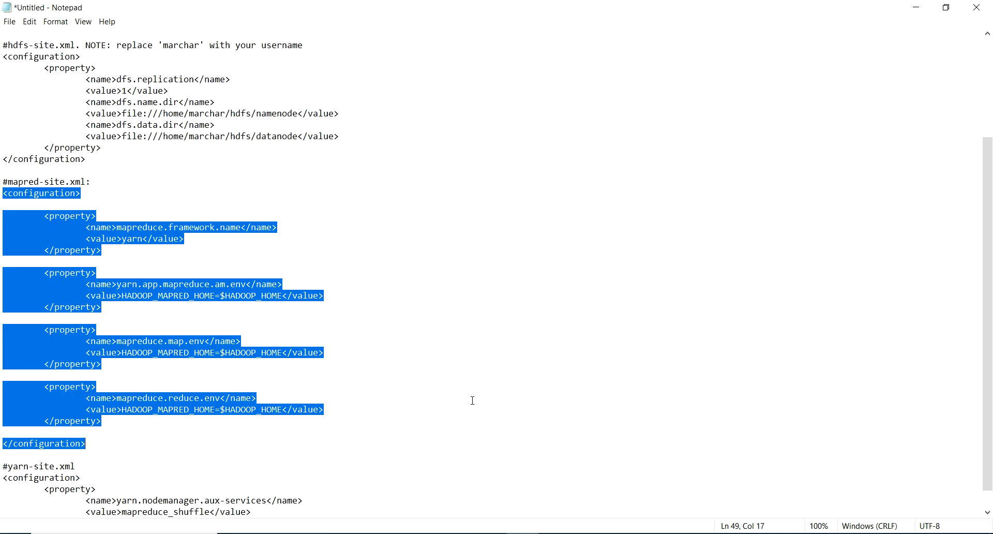
{"action": "scroll", "scroll_direction": "down", "scroll_amount": 3}
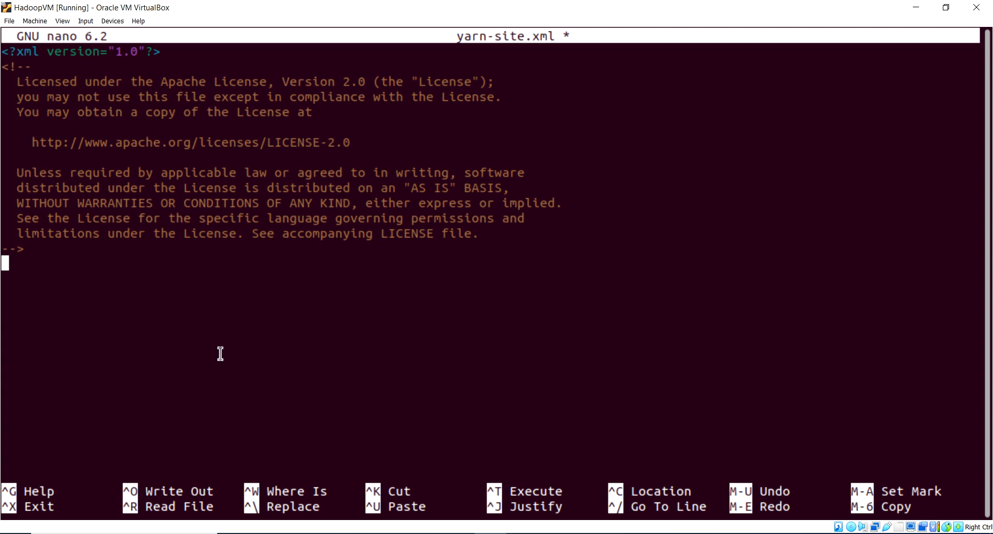
{"action": "type", "text": "<configuration>"}
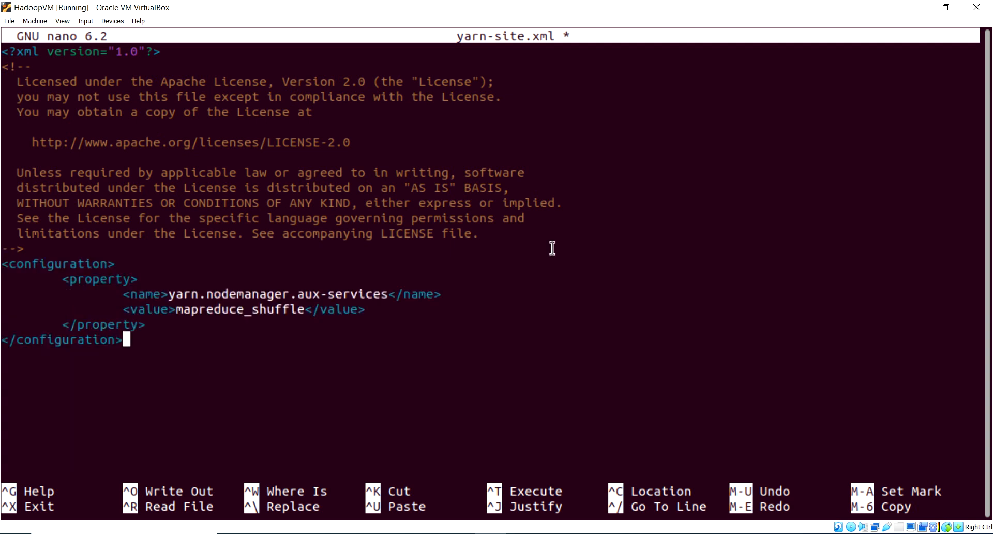
{"action": "key", "text": "ctrl+o"}
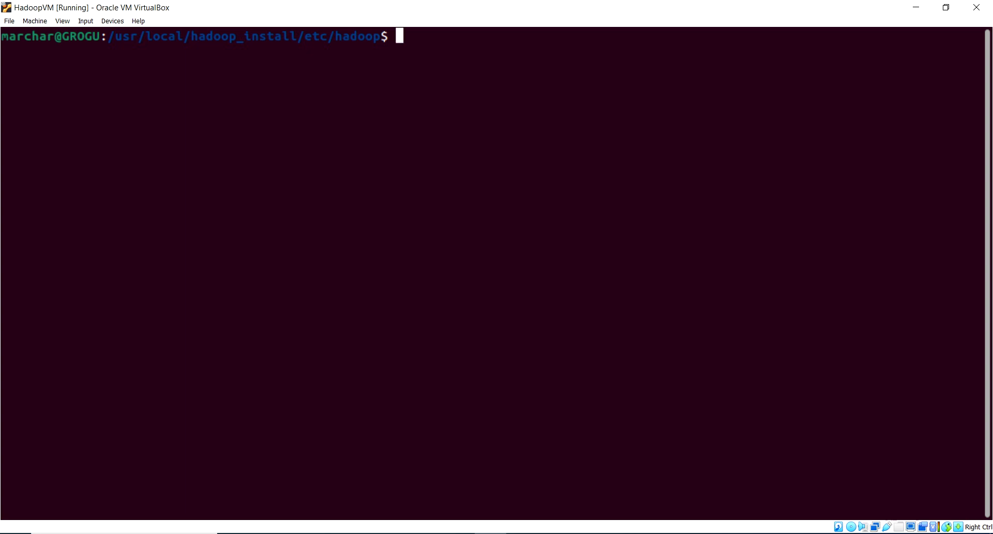
Run hdfs namenode -format and clear the terminal afterwards.
{"action": "type", "text": "hdfs"}
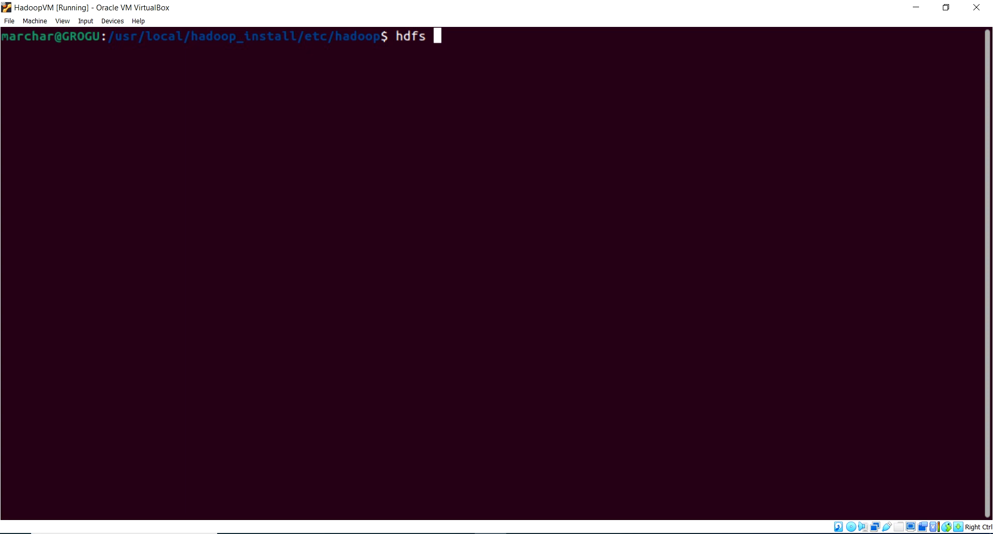
{"action": "type", "text": "namenod"}
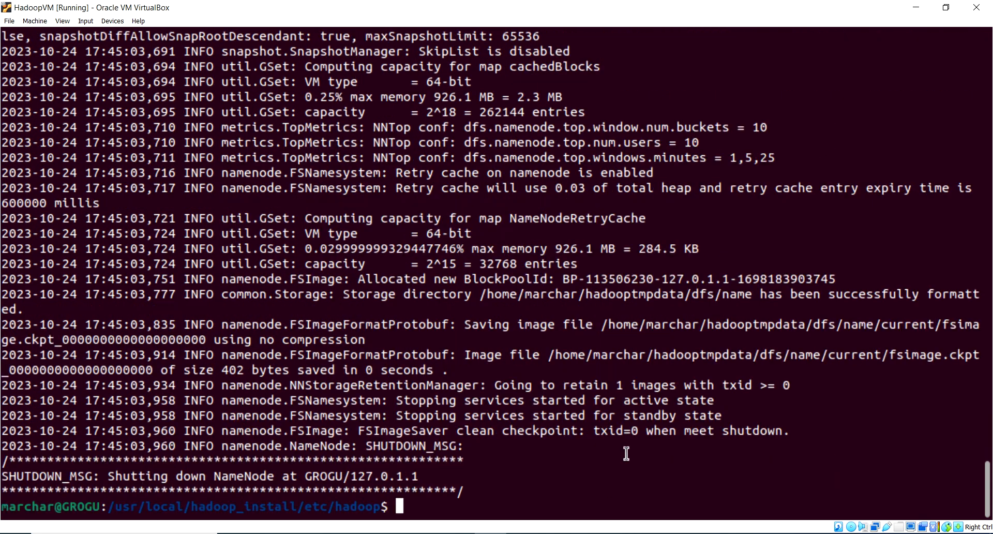
{"action": "mouse_move", "coordinate": [188, 437]}
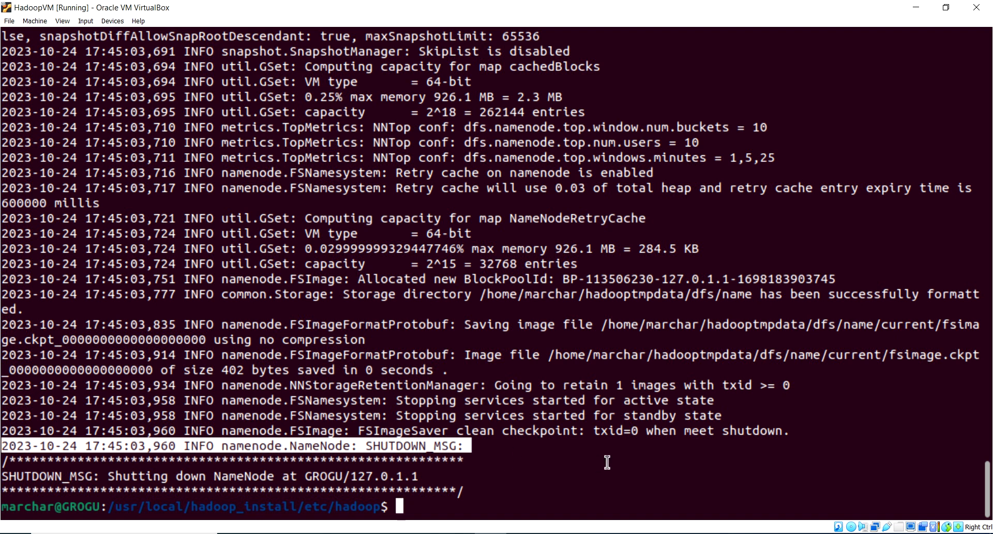
{"action": "type", "text": "cl"}
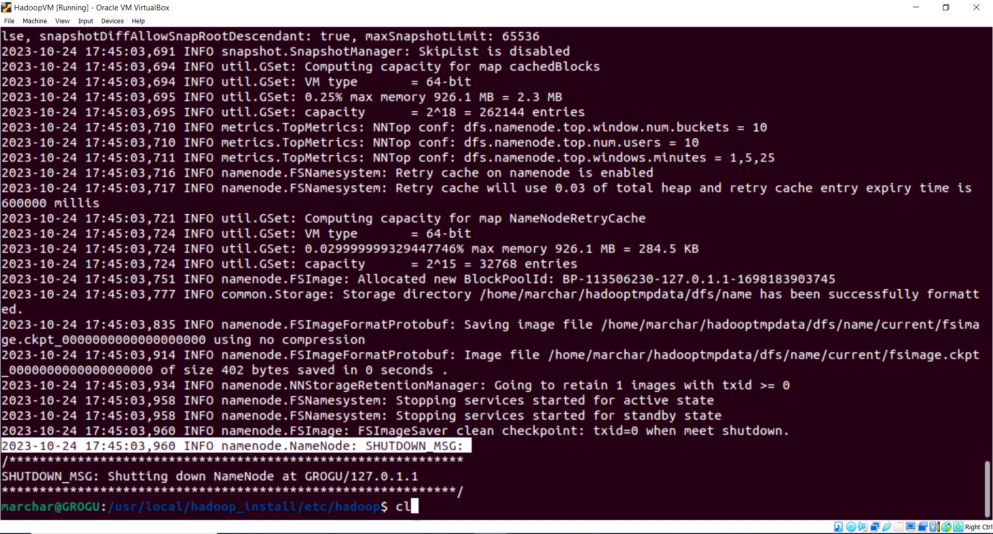
{"action": "key", "text": "Return"}
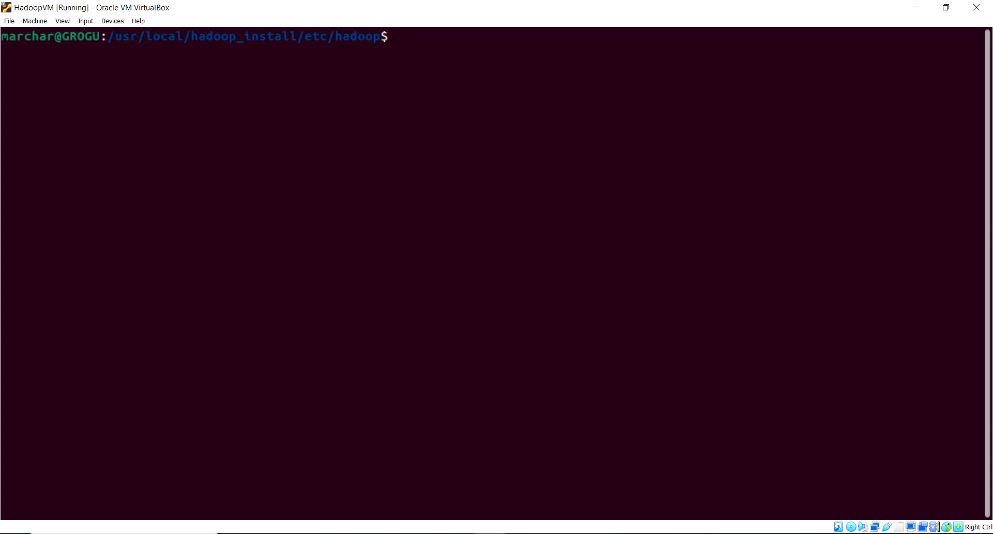
Run start-dfs.sh to launch the namenode, datanodes and secondary namenode.
{"action": "type", "text": "start"}
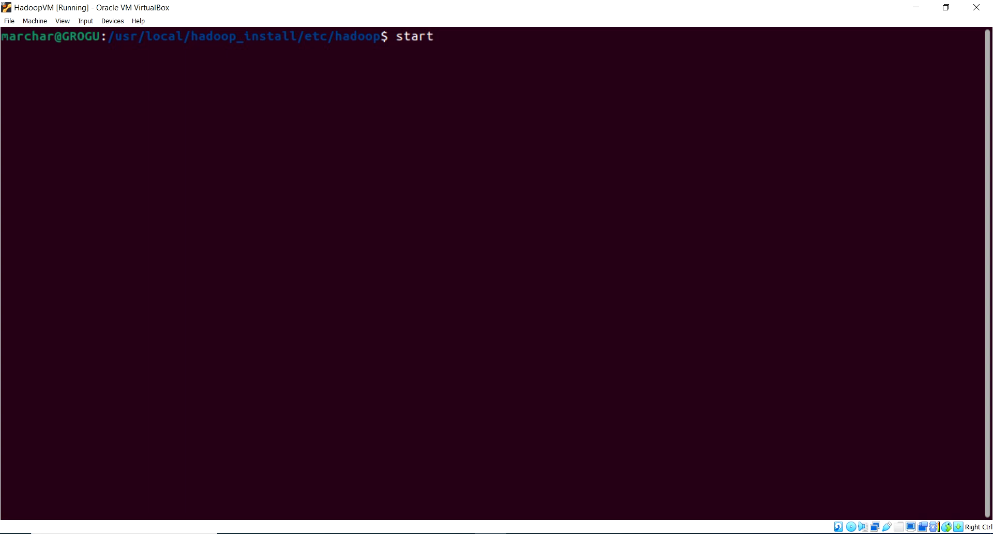
{"action": "type", "text": "-df"}
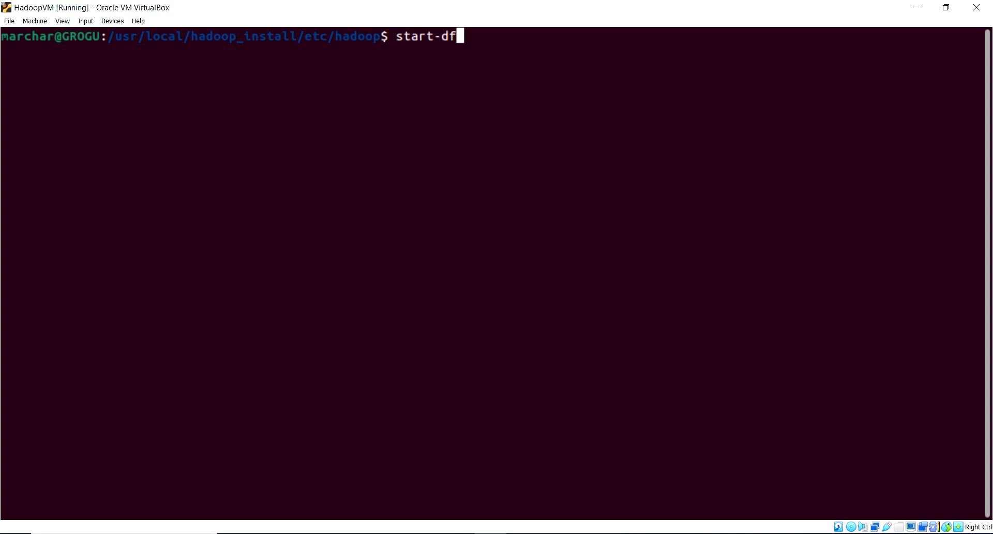
{"action": "type", "text": ".sh"}
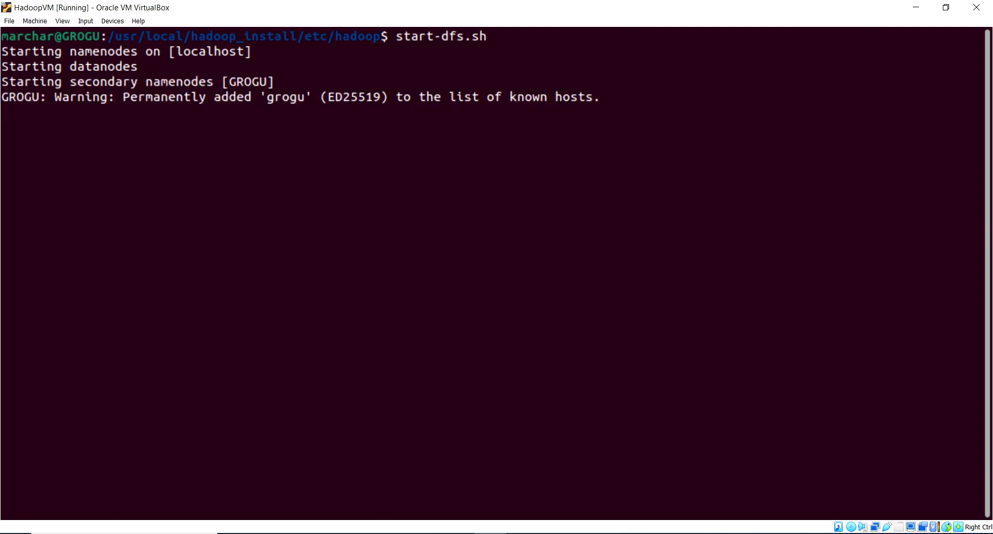
{"action": "key", "text": "Return"}
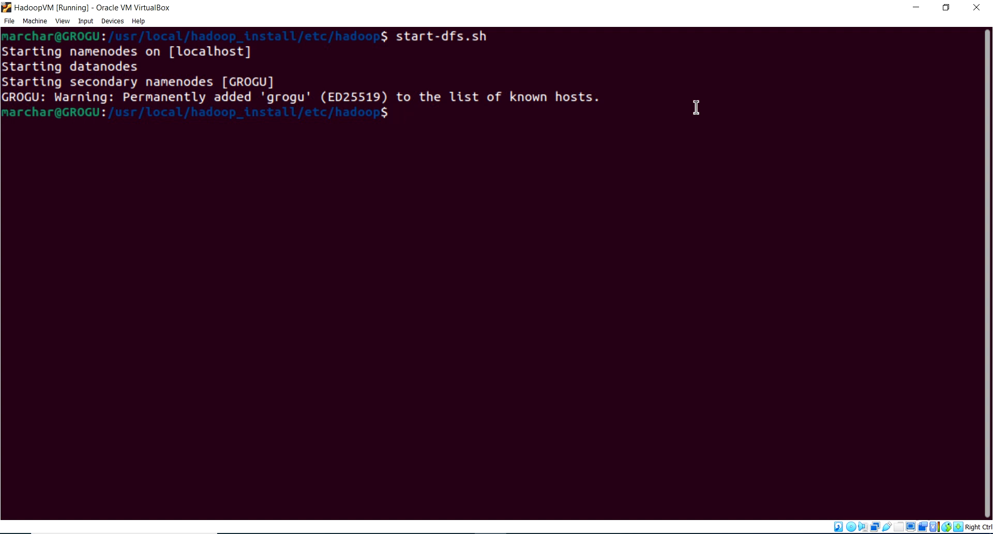
{"action": "type", "text": "start"}
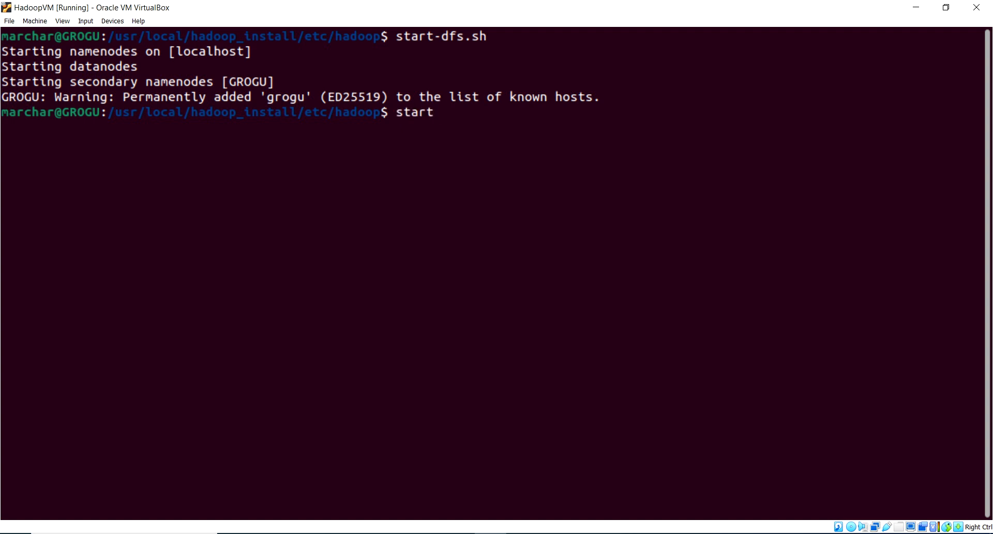
Run start-yarn.sh to launch the resourcemanager and nodemanagers, then begin jps.
{"action": "type", "text": "-yarn"}
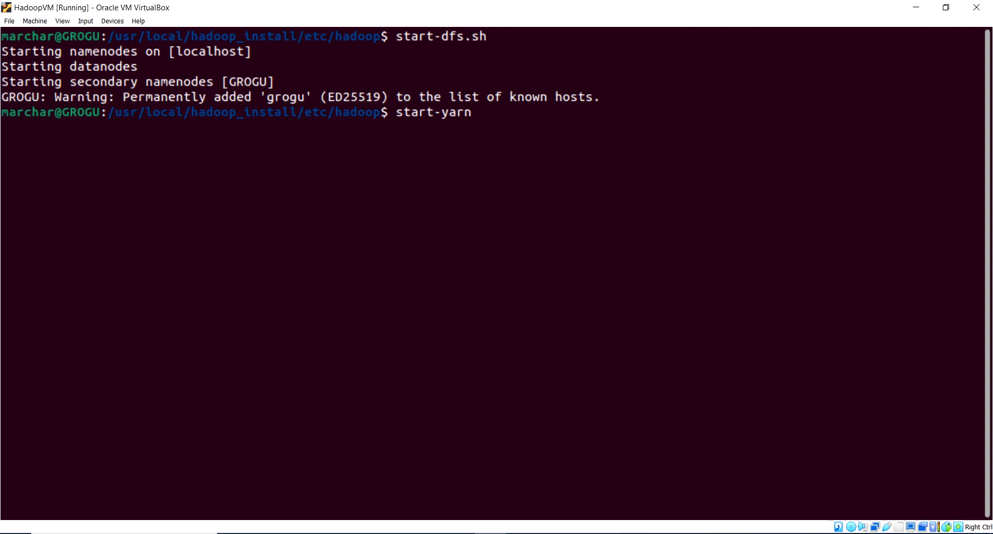
{"action": "type", "text": ".sh"}
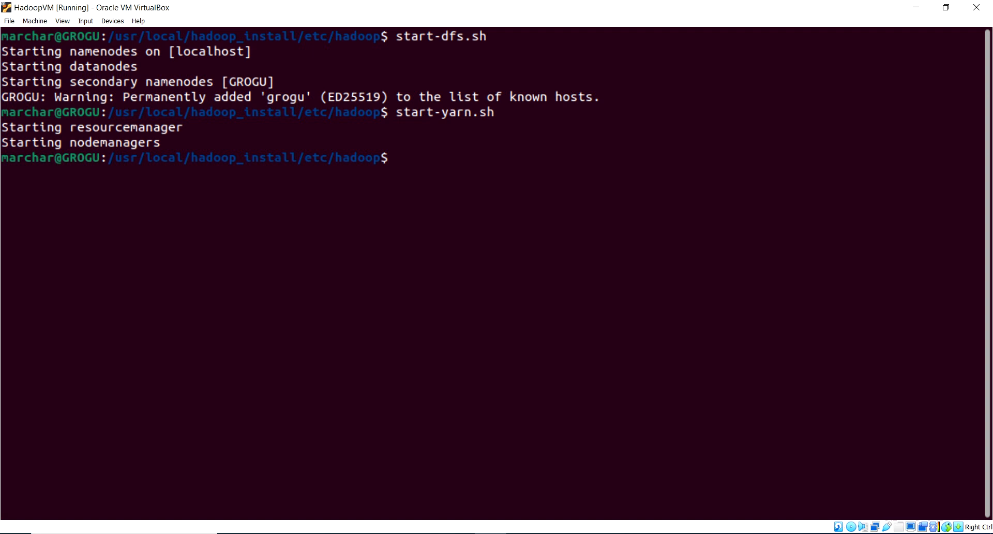
{"action": "type", "text": "jps"}
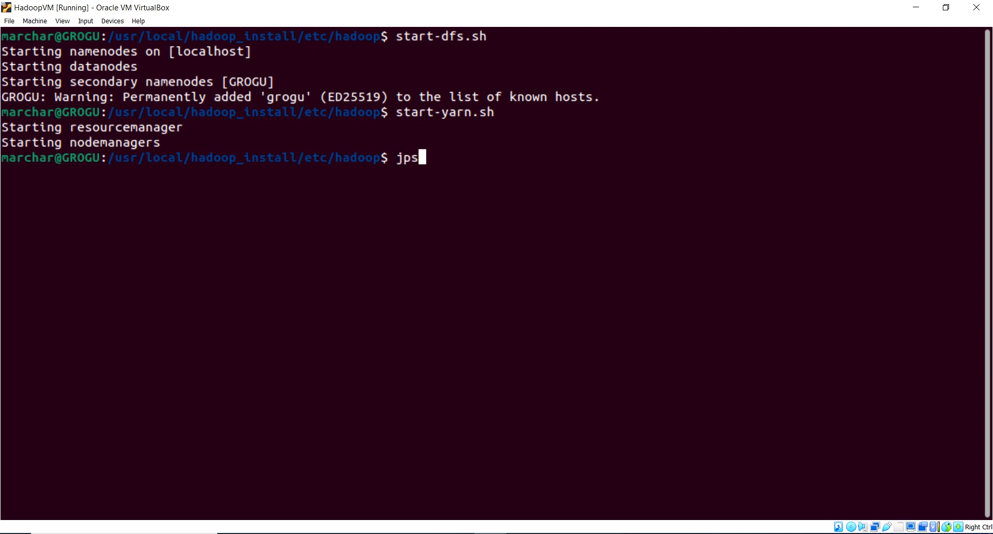